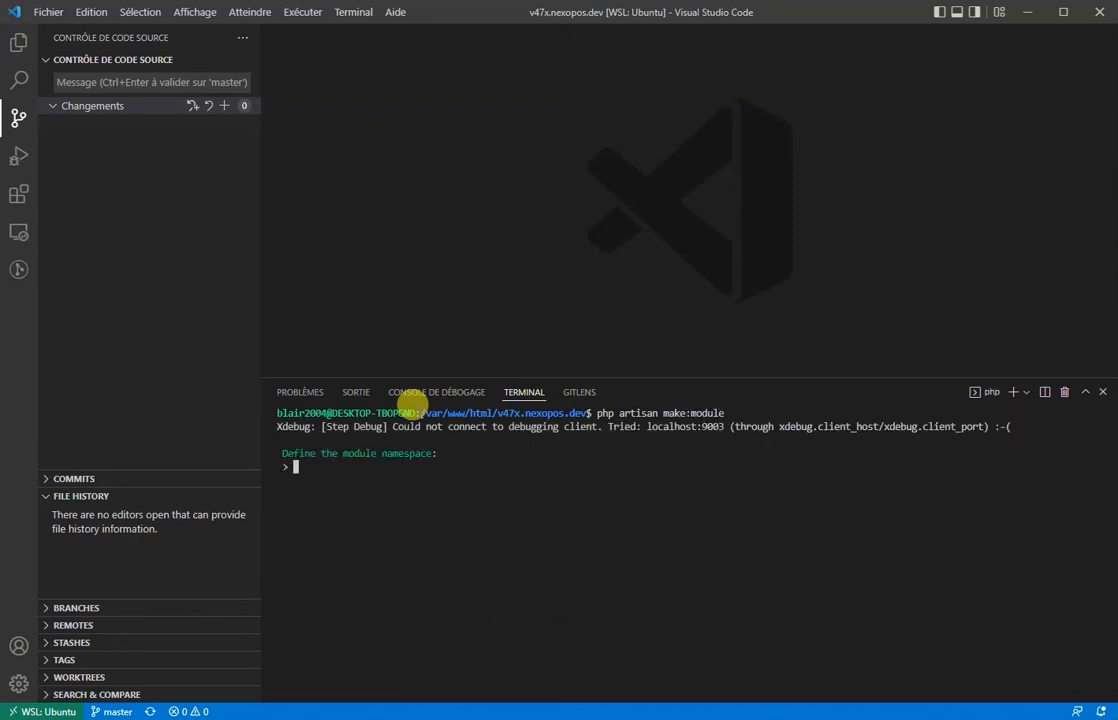
# Step: Generate module My Module (namespace MyModule, author Blair Jersy, description 'sample module') and confirm
pyautogui.write('M')
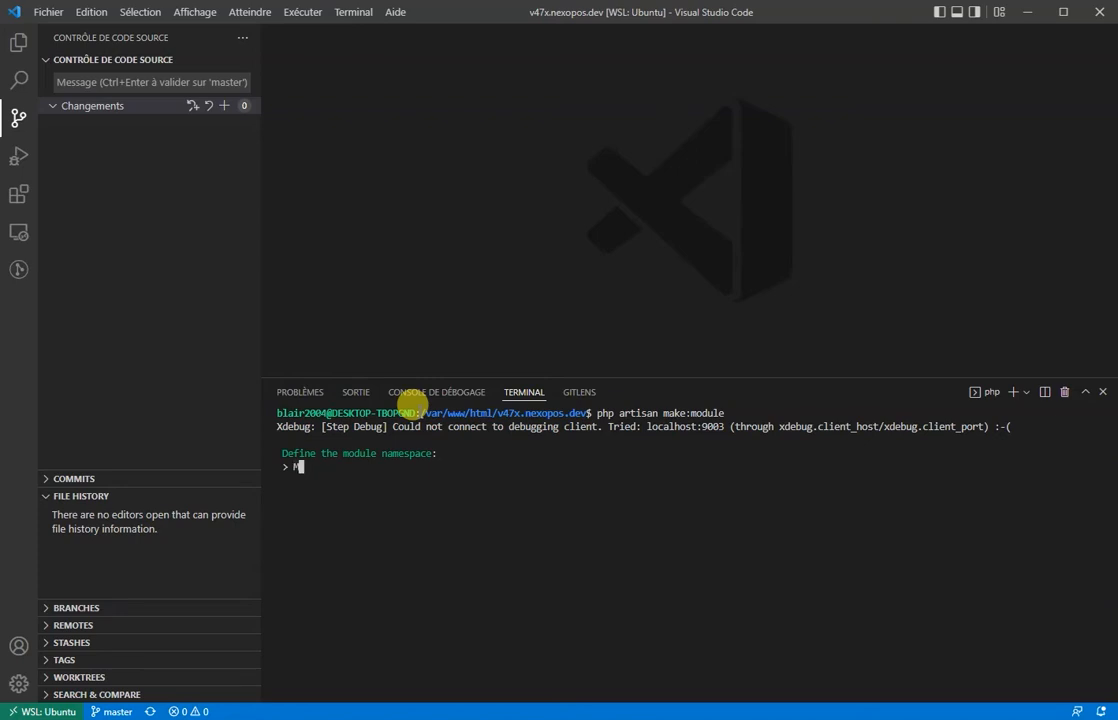
pyautogui.write('MyModule')
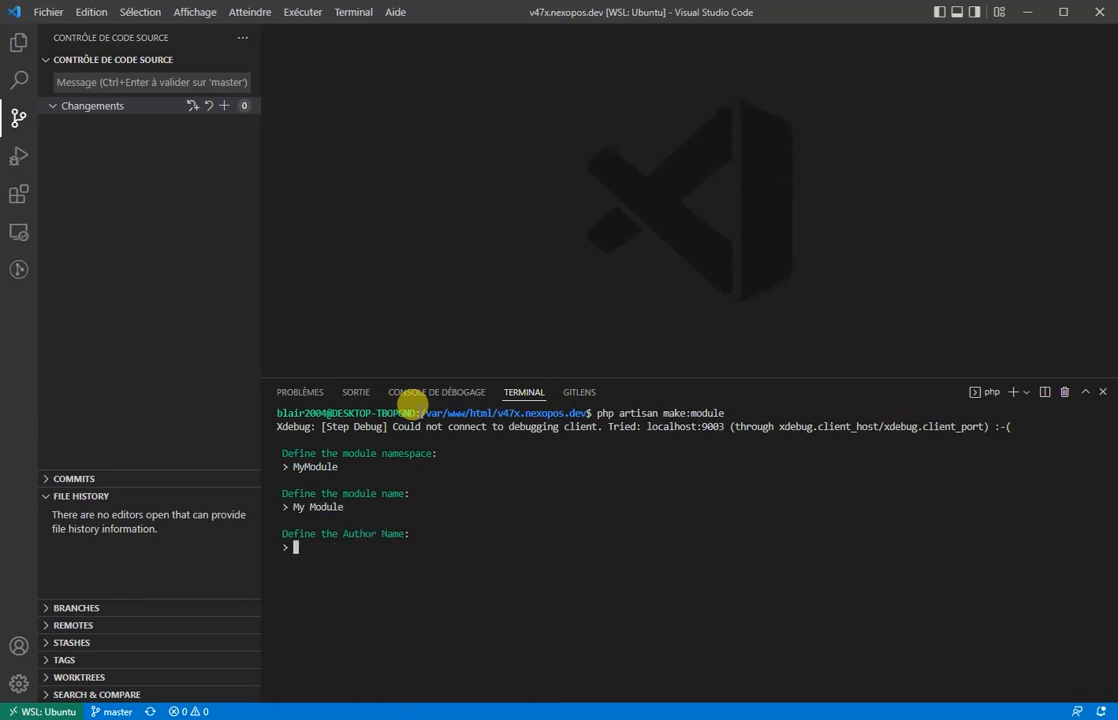
pyautogui.write('Blair Jersyer')
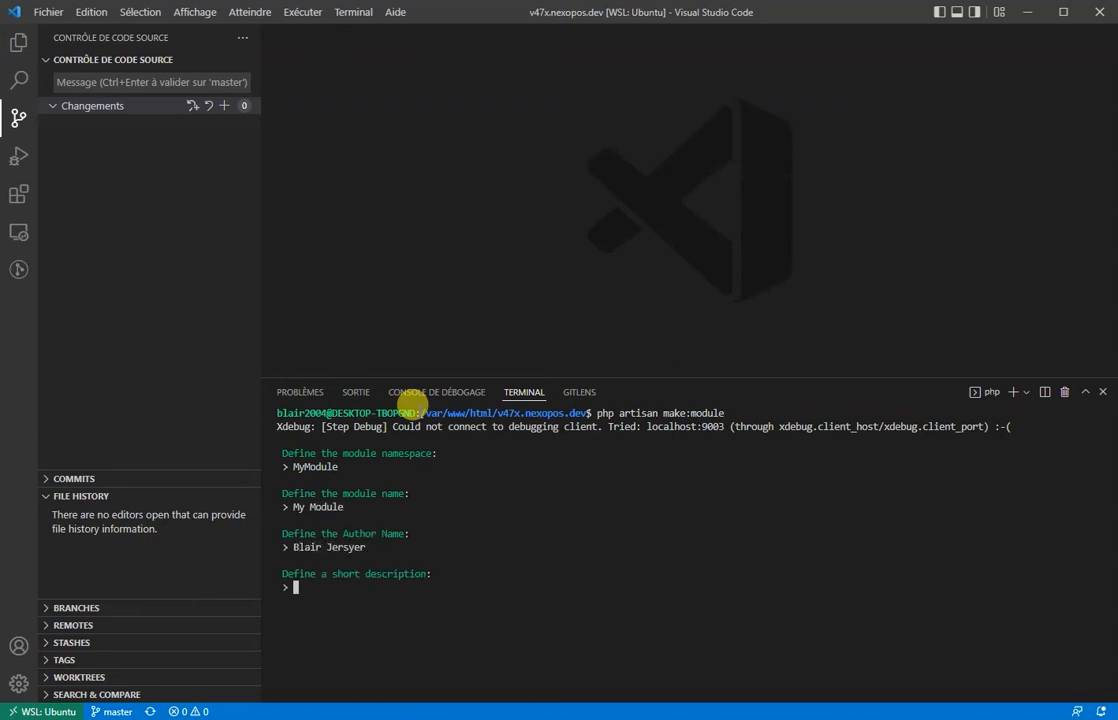
pyautogui.write('sample module')
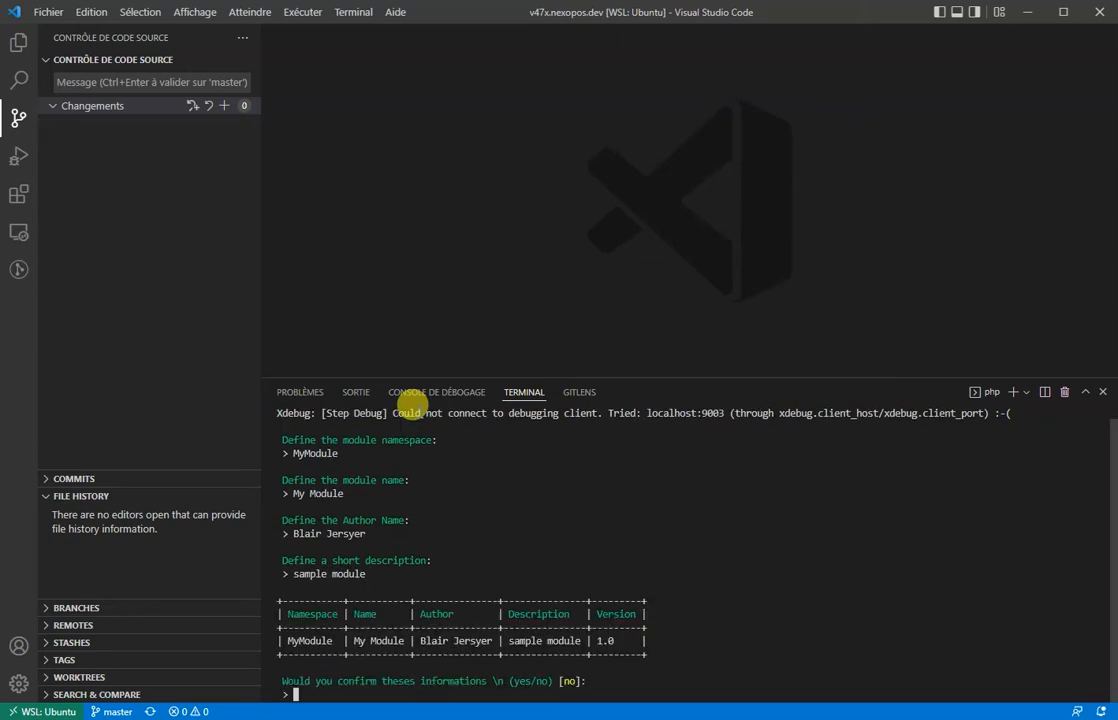
pyautogui.write('yes')
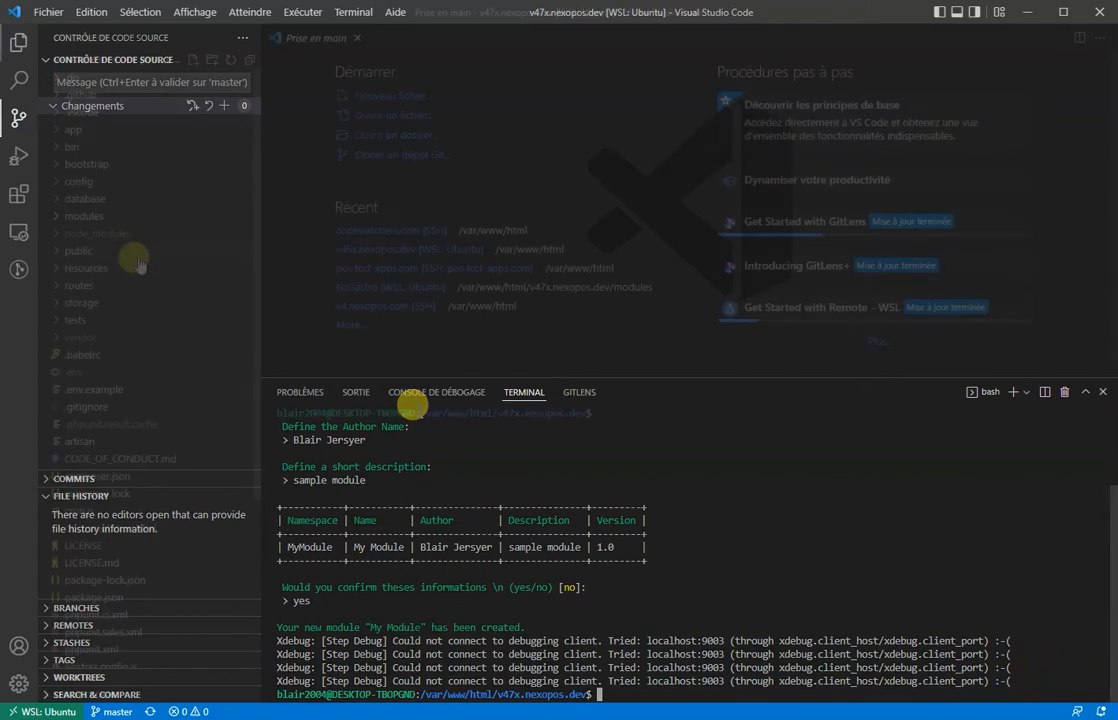
# Step: Enable My Module from the NexoPOS Modules List
pyautogui.click(18, 42)
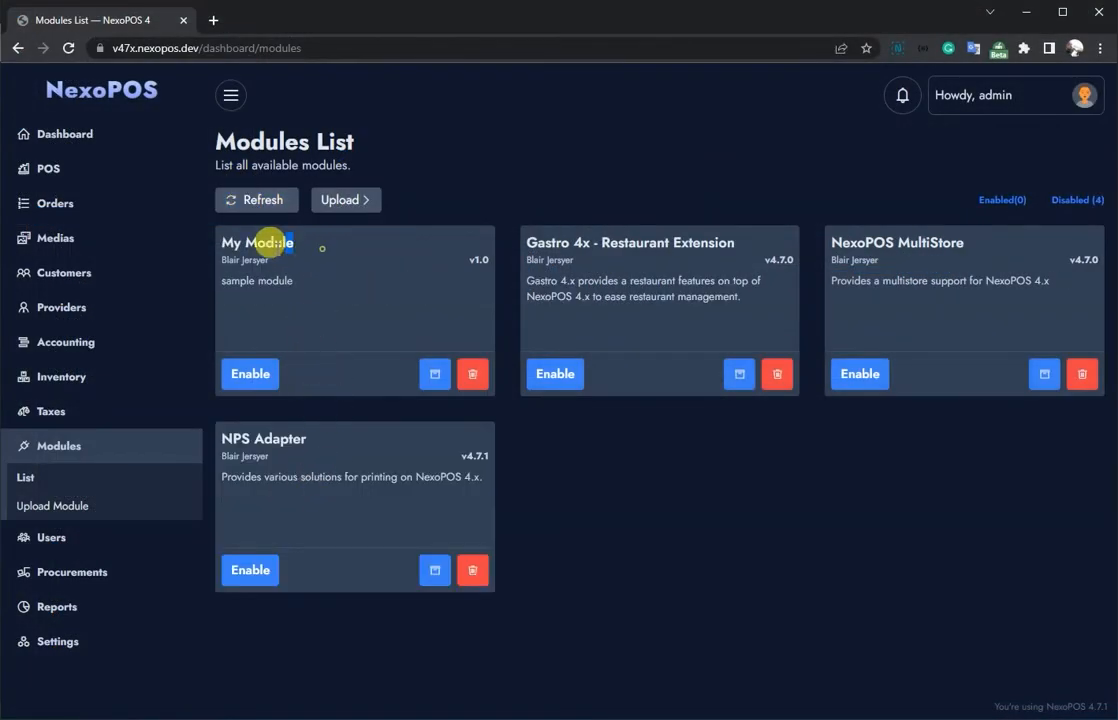
pyautogui.click(250, 373)
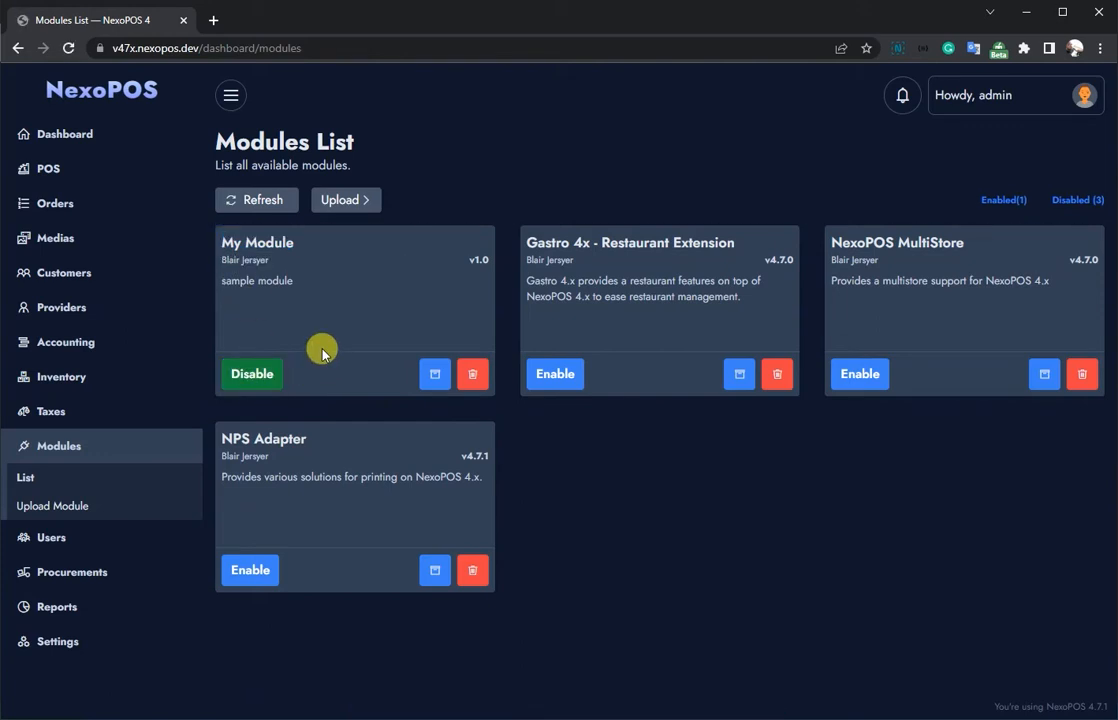
pyautogui.moveTo(528, 450)
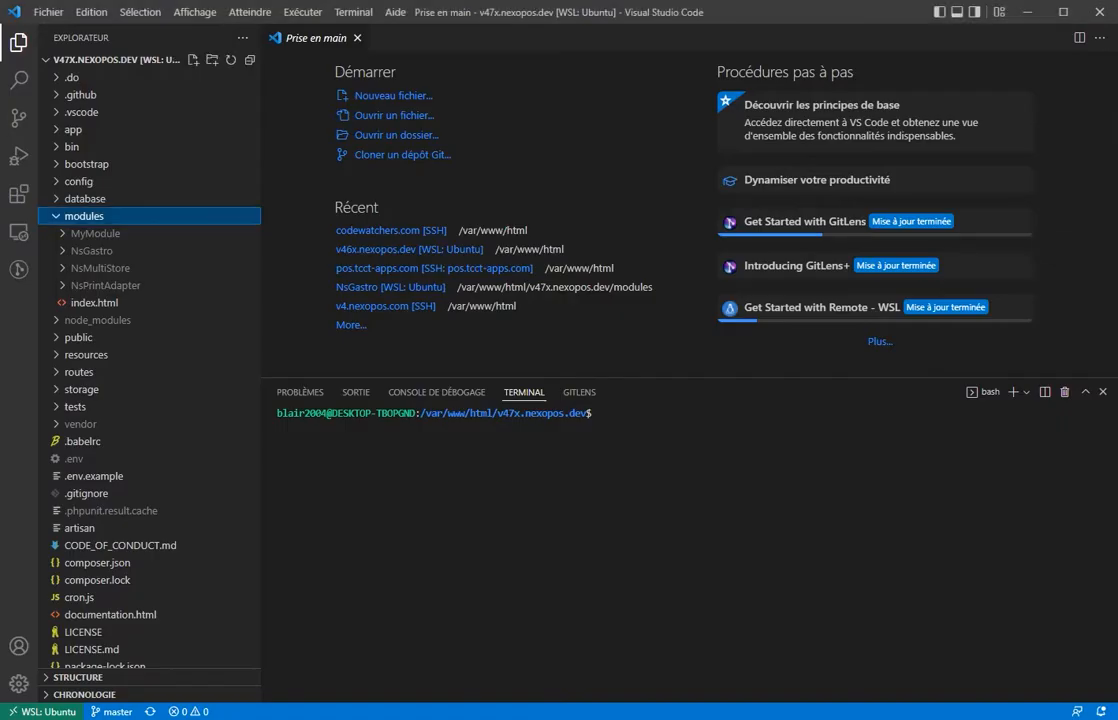
# Step: Run php artisan module:controller MyModule MyModuleController in the terminal
pyautogui.write('p')
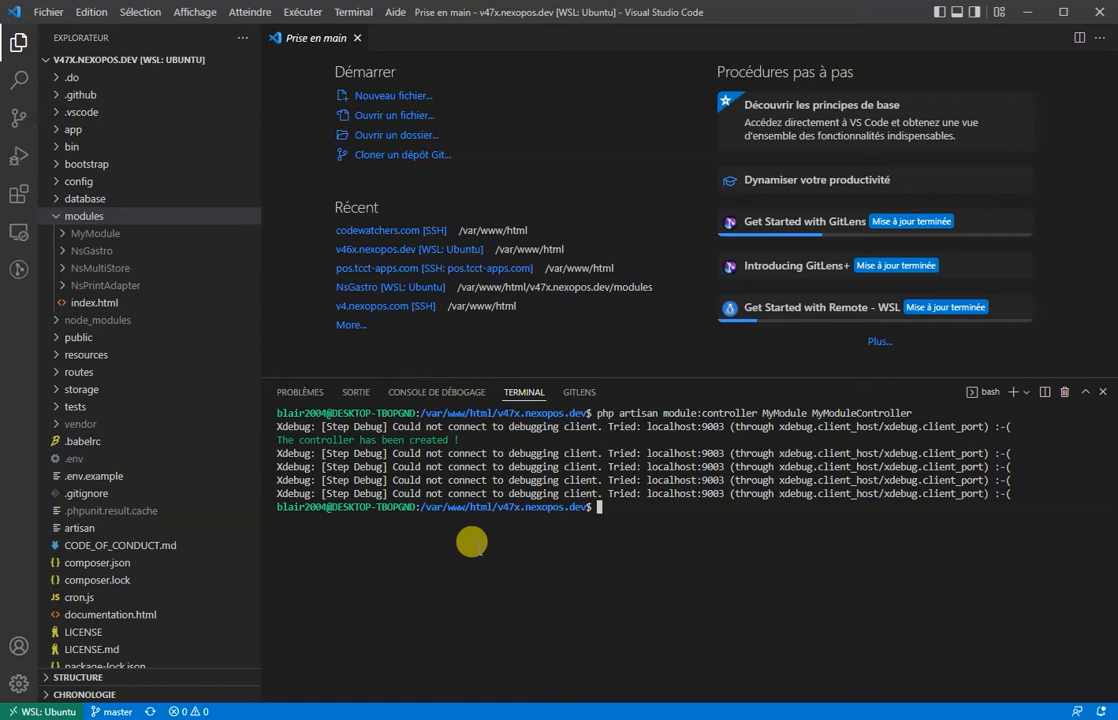
pyautogui.moveTo(698, 510)
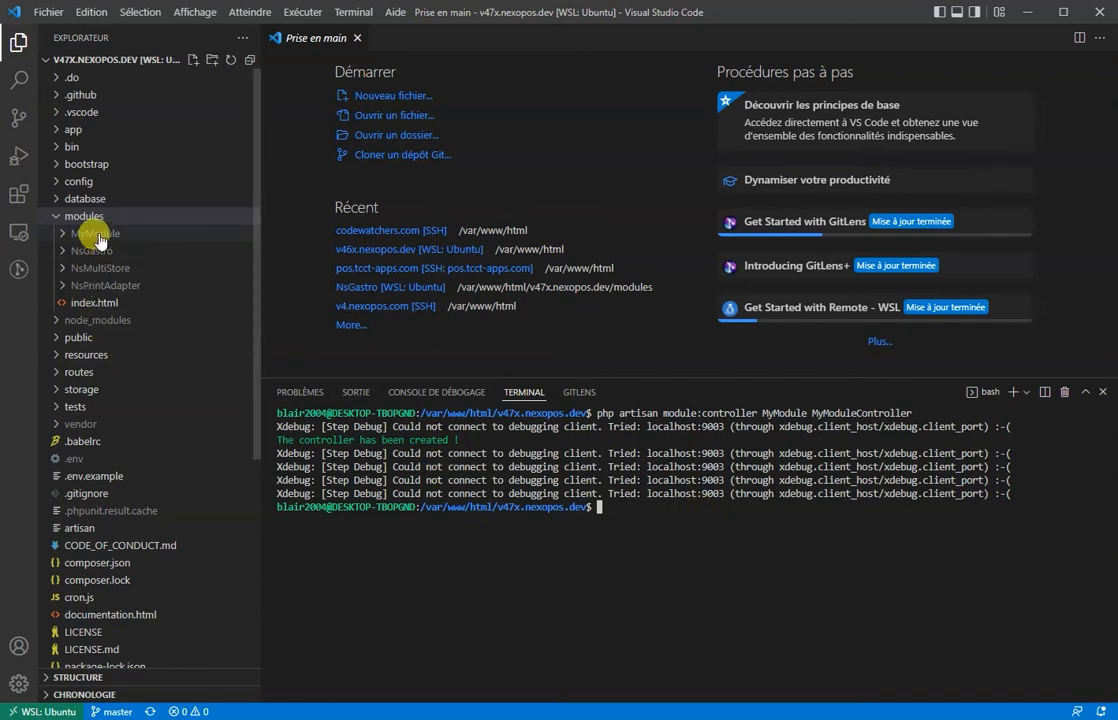
# Step: Create Routes/web.php mapping dashboard/hello-world to MyModuleController's helloWorld action
pyautogui.click(97, 233)
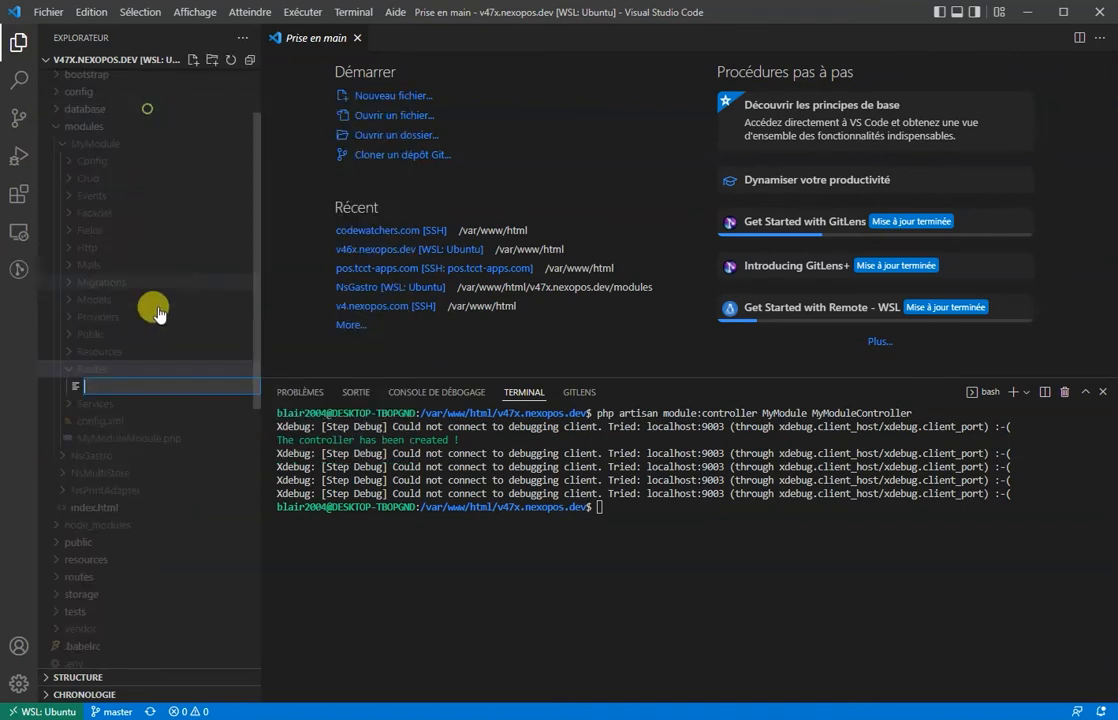
pyautogui.write('web.php')
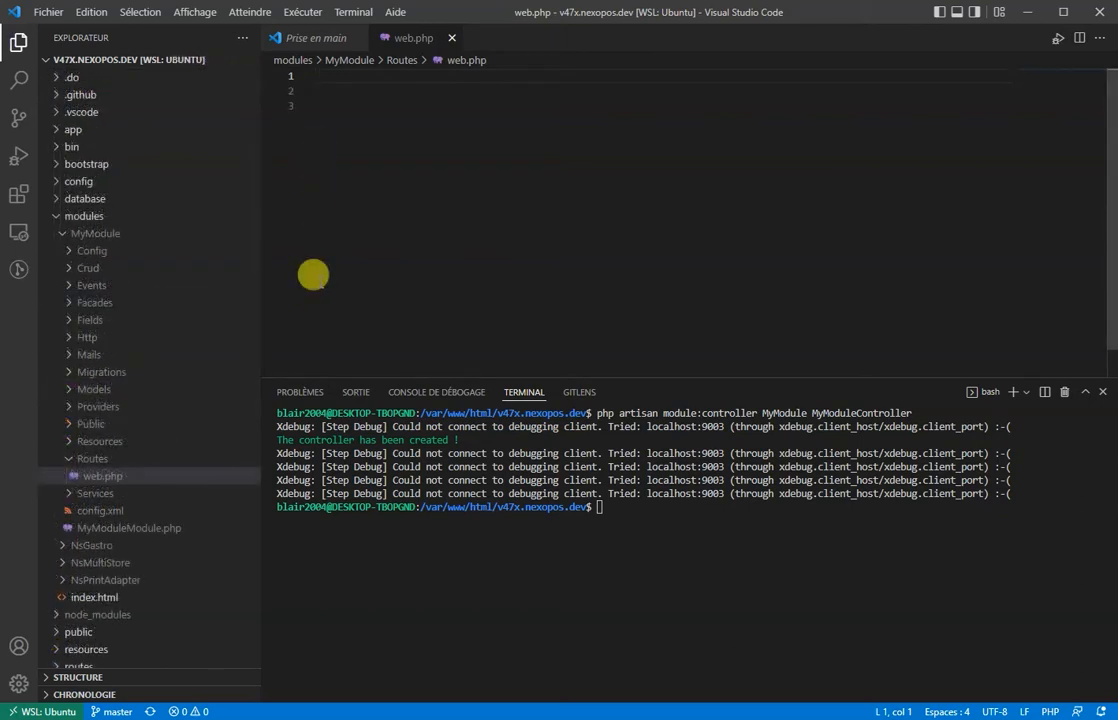
pyautogui.write('<?php')
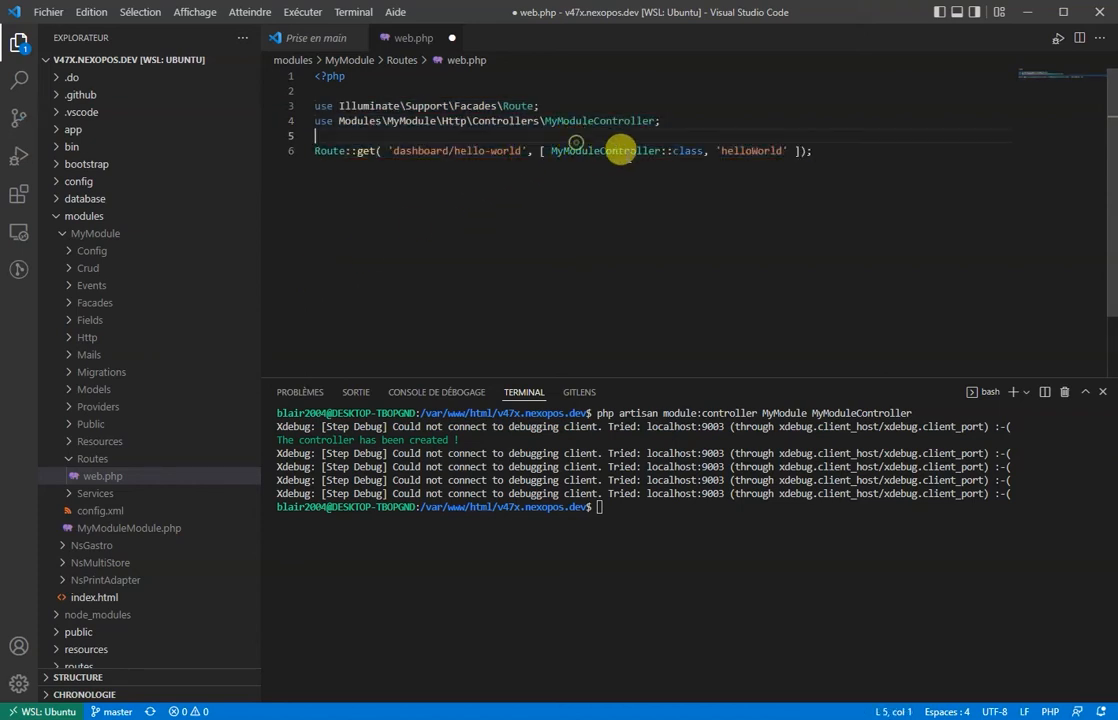
pyautogui.doubleClick(604, 150)
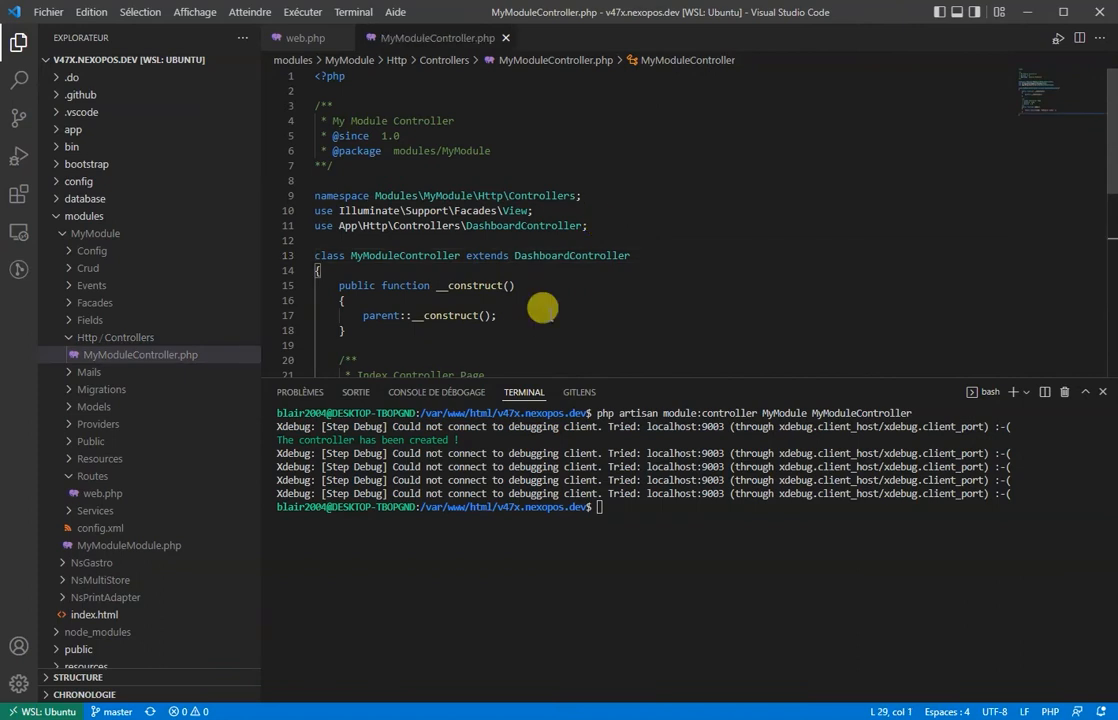
# Step: Add a helloWorld method to MyModuleController returning 'Hello World'
pyautogui.scroll(-3)
pyautogui.write('public function helloWorld(')
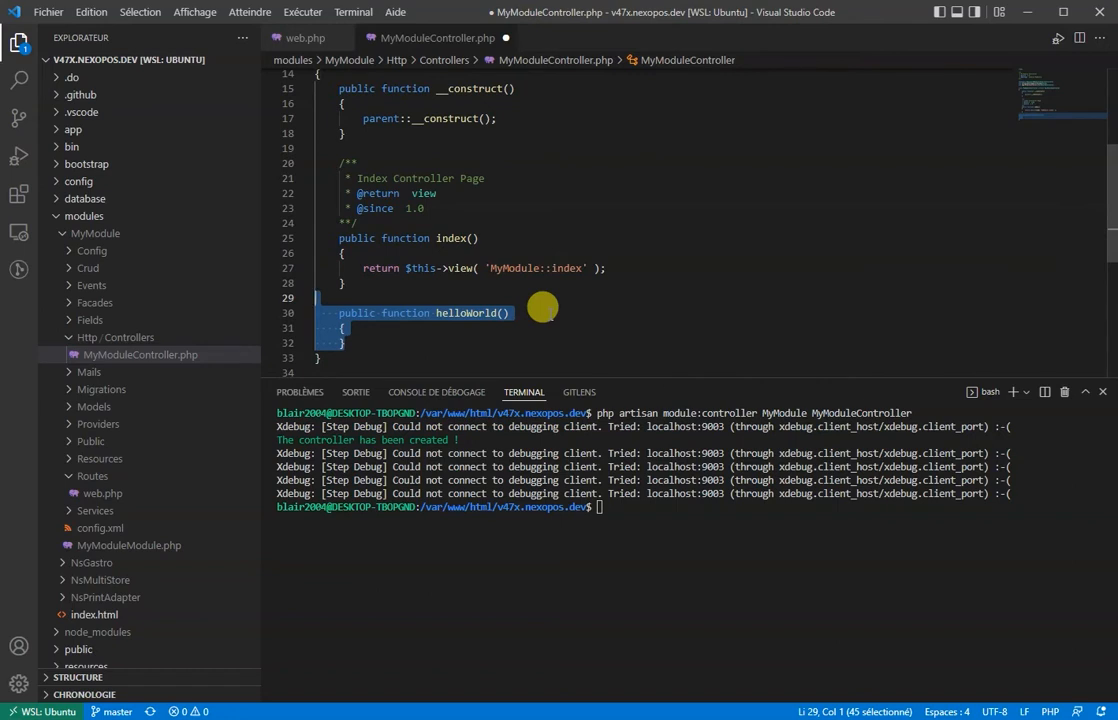
pyautogui.write("return 'Hello World';")
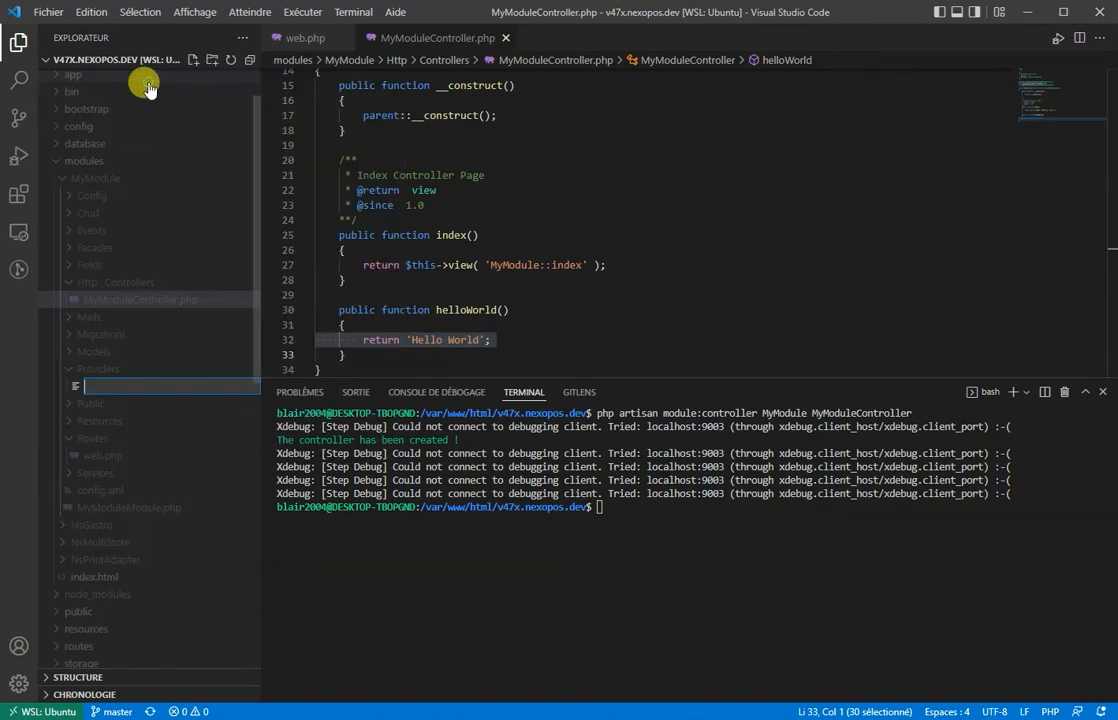
# Step: Write Providers/ServiceProvider.php adding a 'My Module' ns-dashboard-menus link to /dashboard/hello-world
pyautogui.write('ServiceProvider.php')
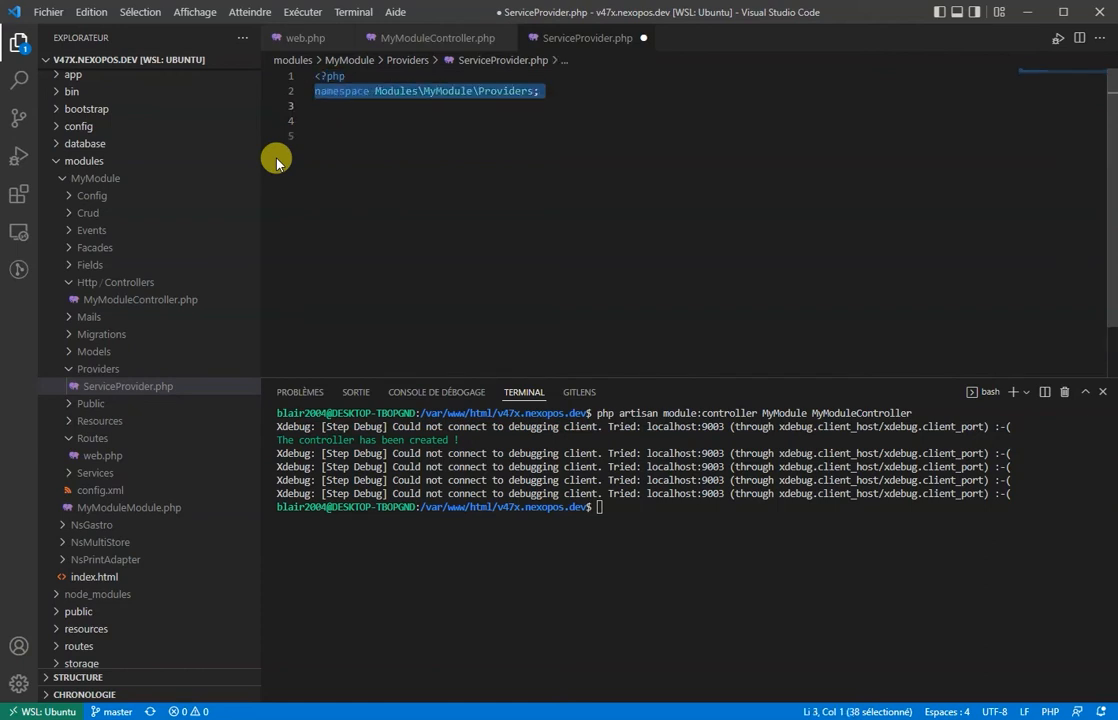
pyautogui.write('use App\\Classes\\Hook;')
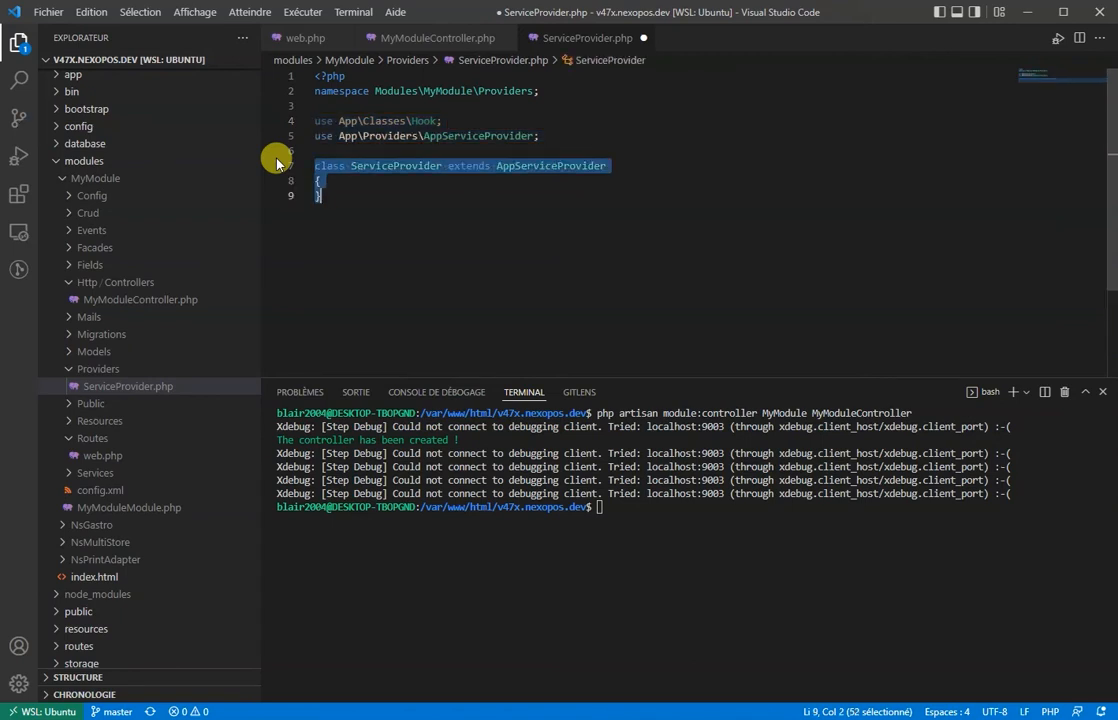
pyautogui.write('public function register()')
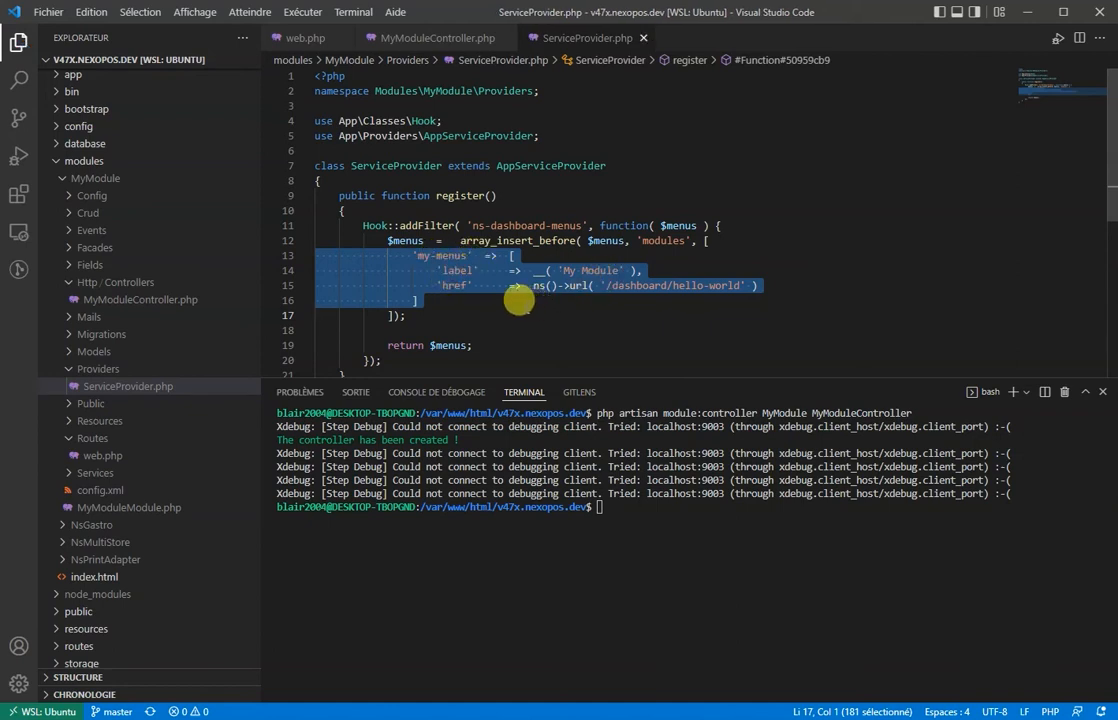
pyautogui.press('alt+tab')
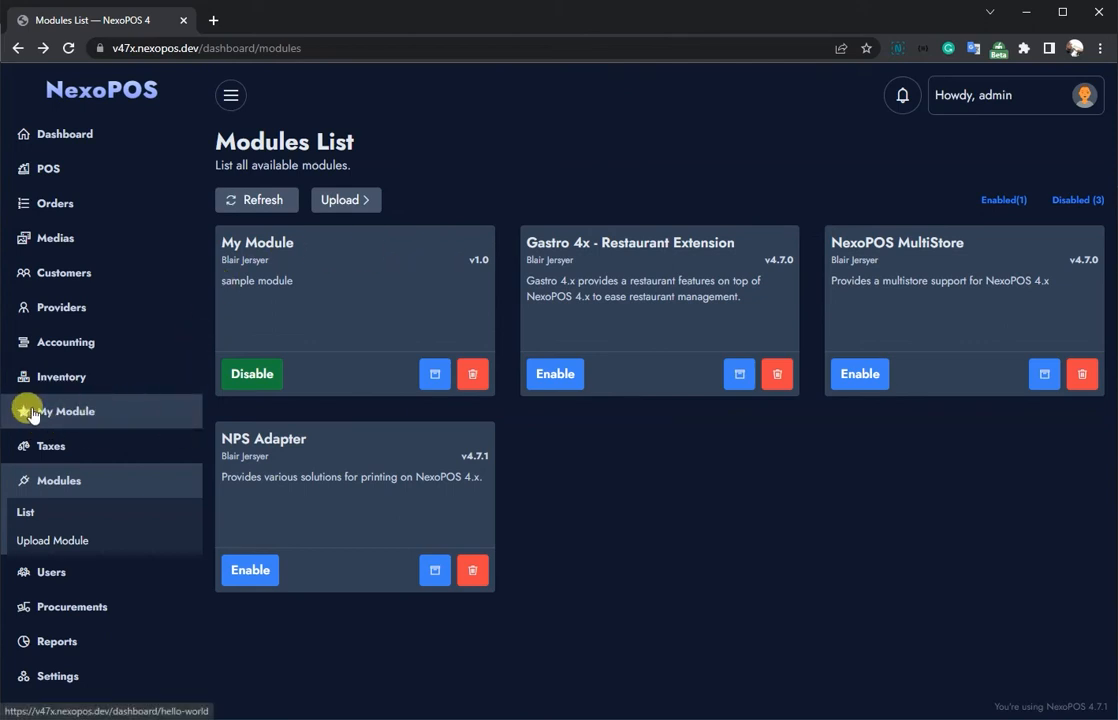
pyautogui.click(66, 411)
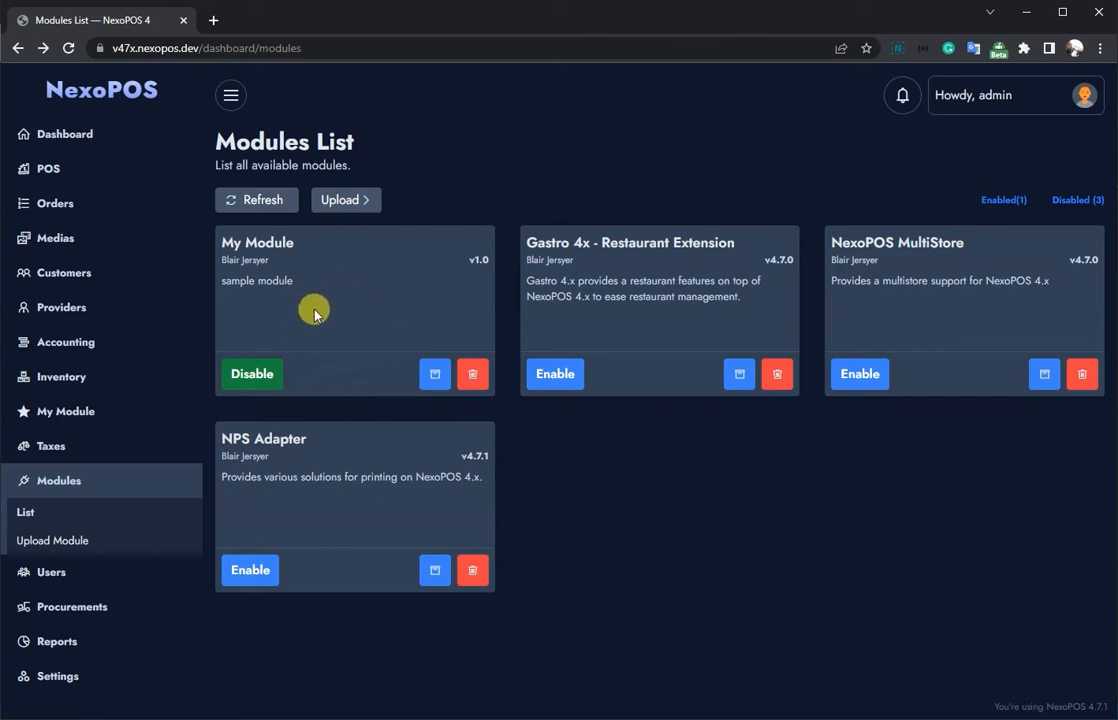
pyautogui.moveTo(199, 280)
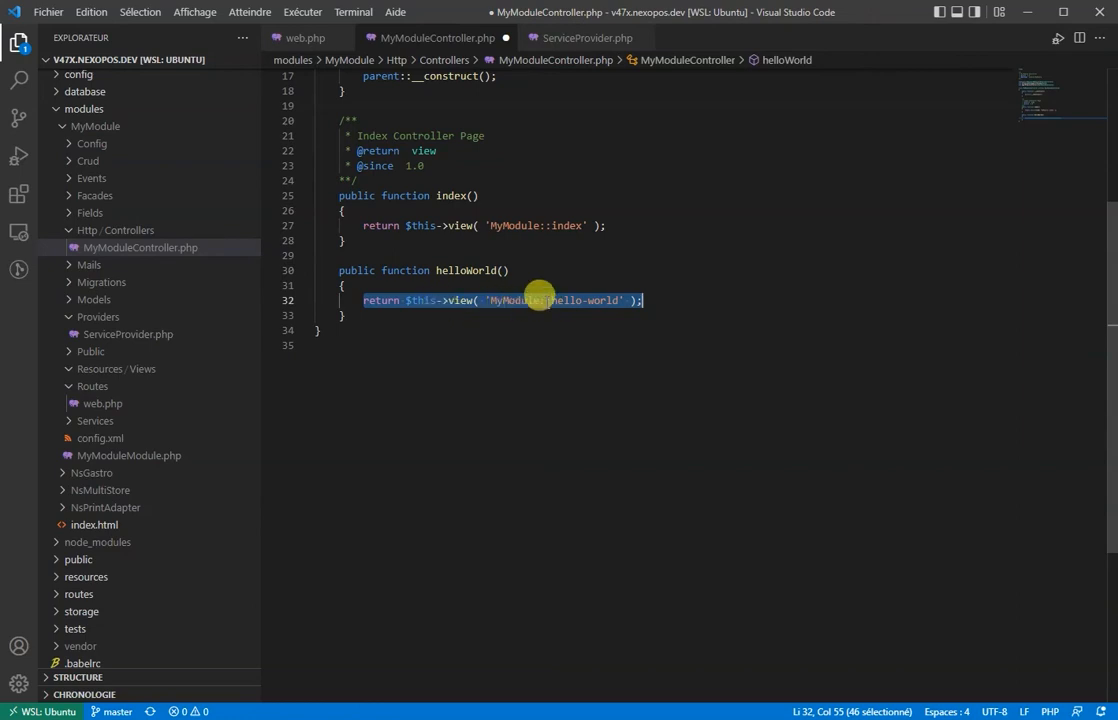
pyautogui.moveTo(522, 300)
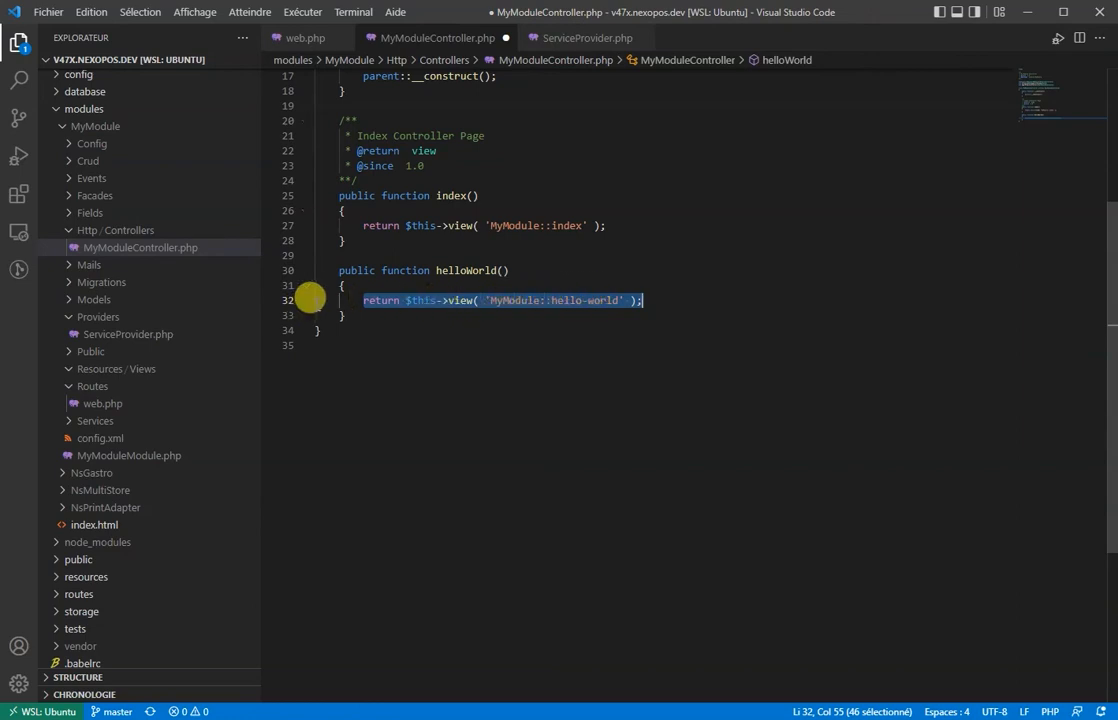
# Step: Create Resources/Views/hello-world.blade.php extending layout.dashboard with an h1 'Hello world'
pyautogui.rightClick(114, 369)
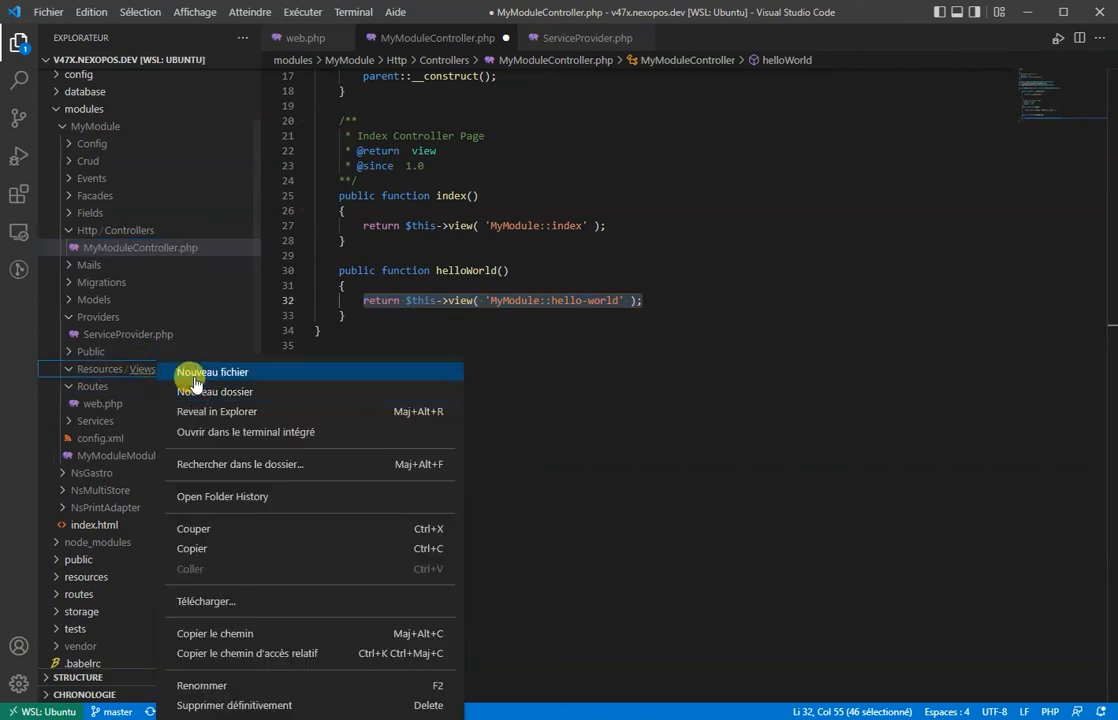
pyautogui.click(212, 372)
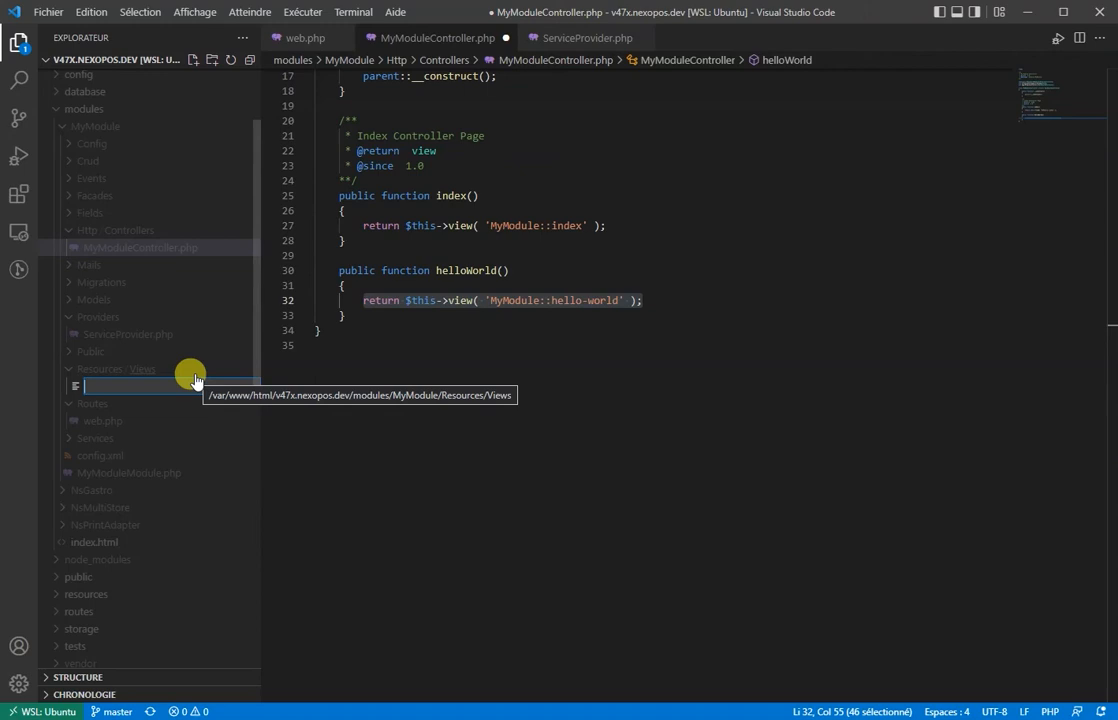
pyautogui.write('hello-world.blade.php')
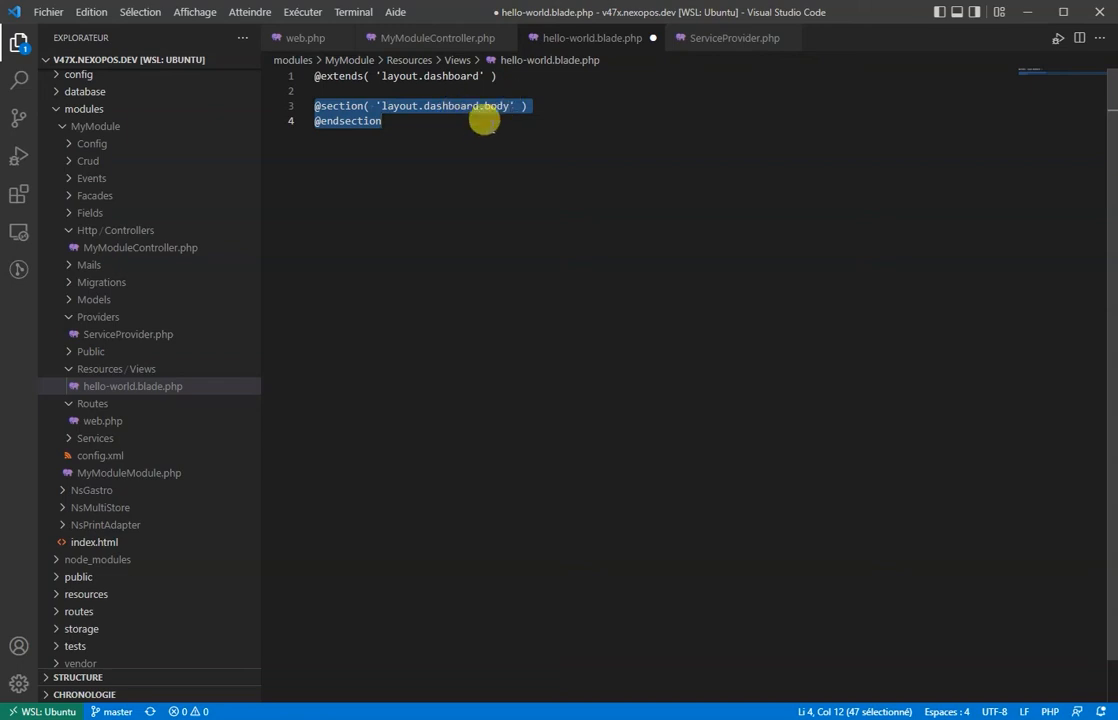
pyautogui.write('<h1>Hello world</h1>')
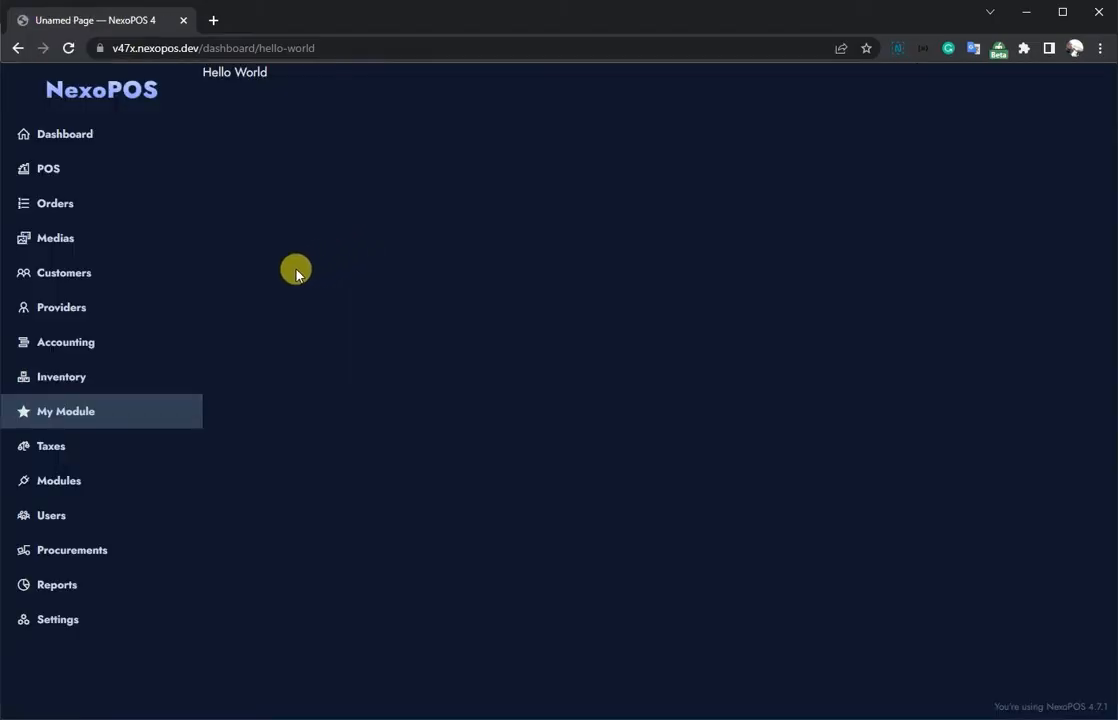
pyautogui.moveTo(202, 70)
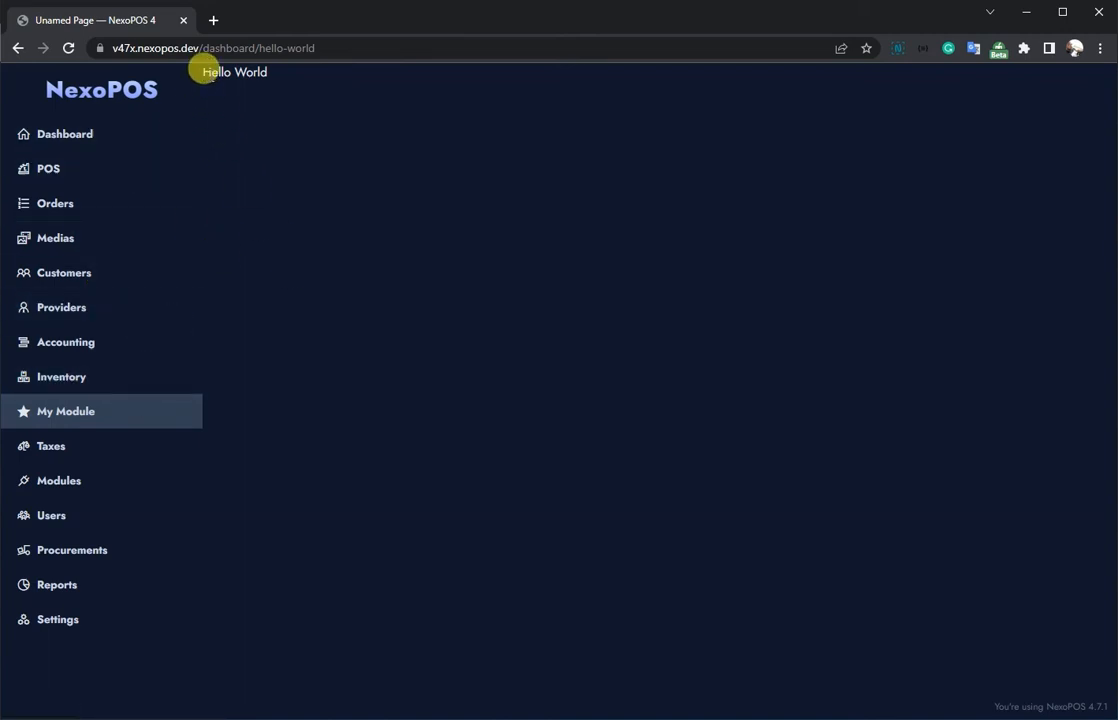
pyautogui.moveTo(253, 100)
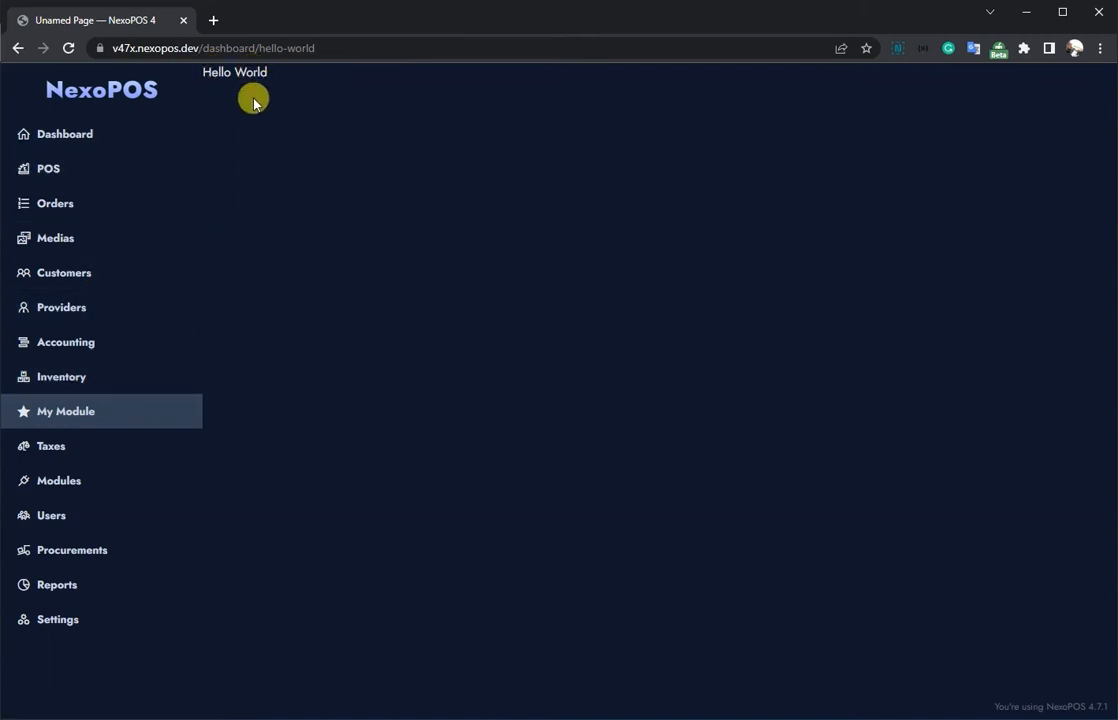
pyautogui.moveTo(238, 130)
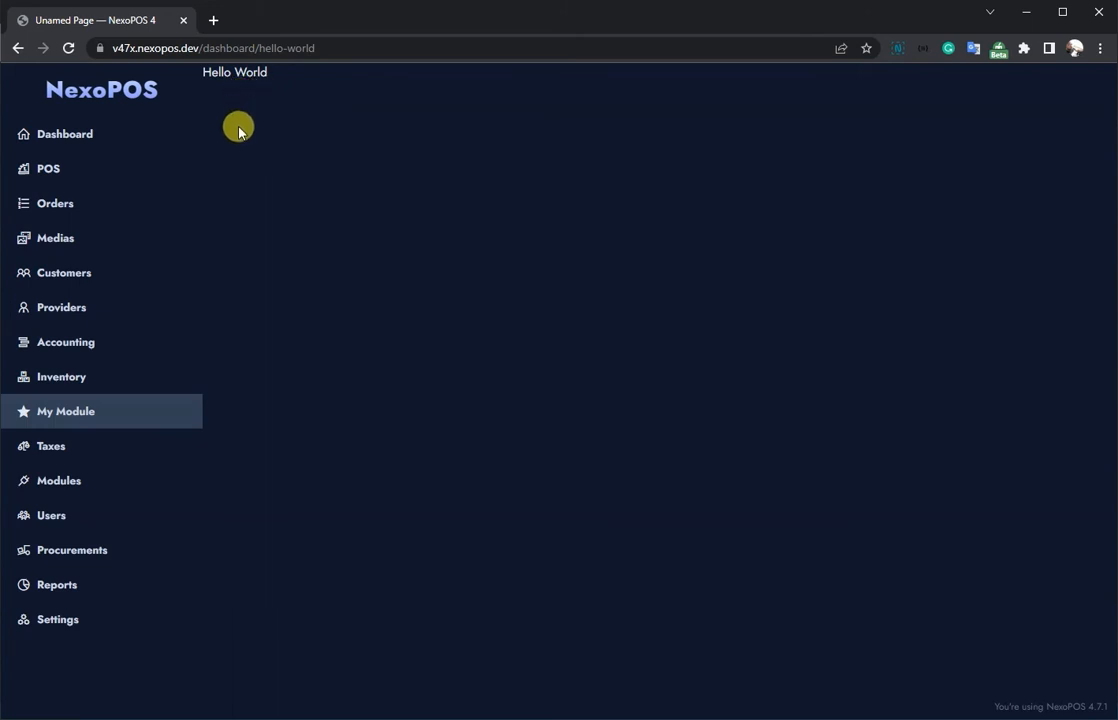
pyautogui.moveTo(619, 102)
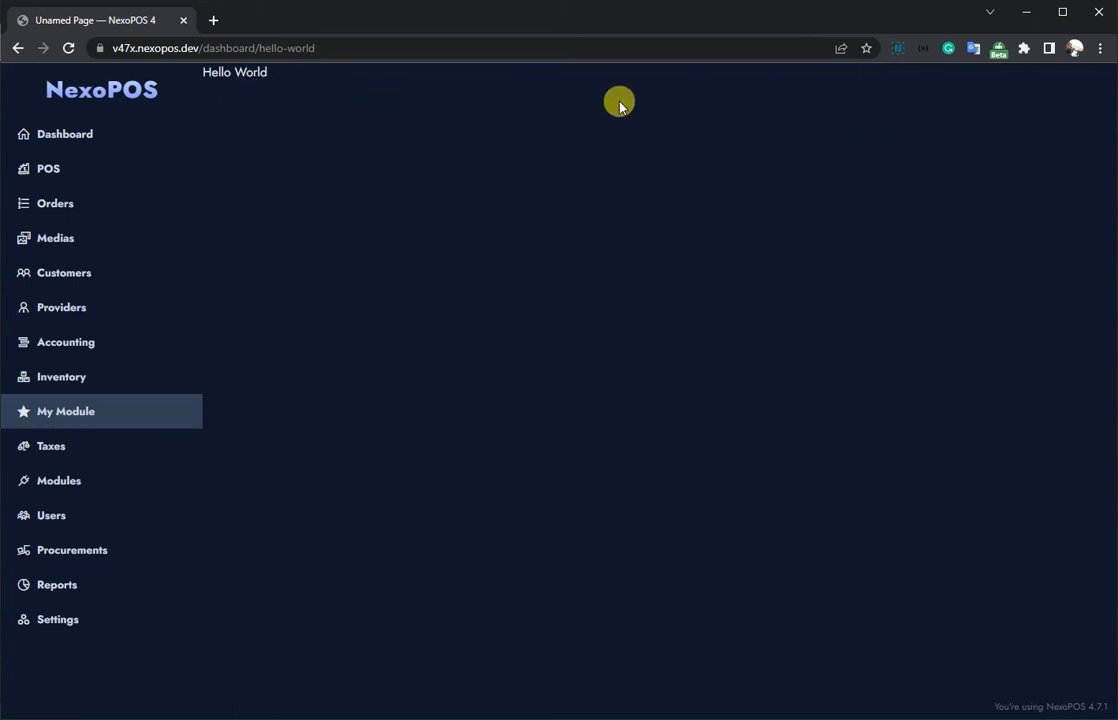
pyautogui.moveTo(497, 102)
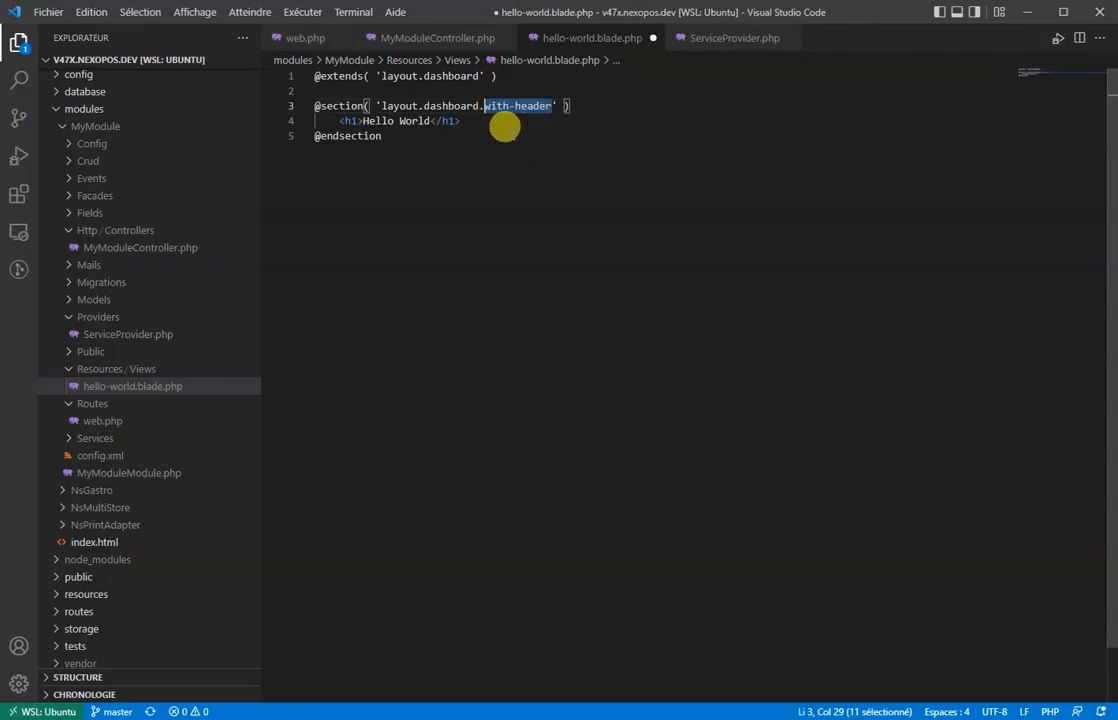
pyautogui.moveTo(532, 105)
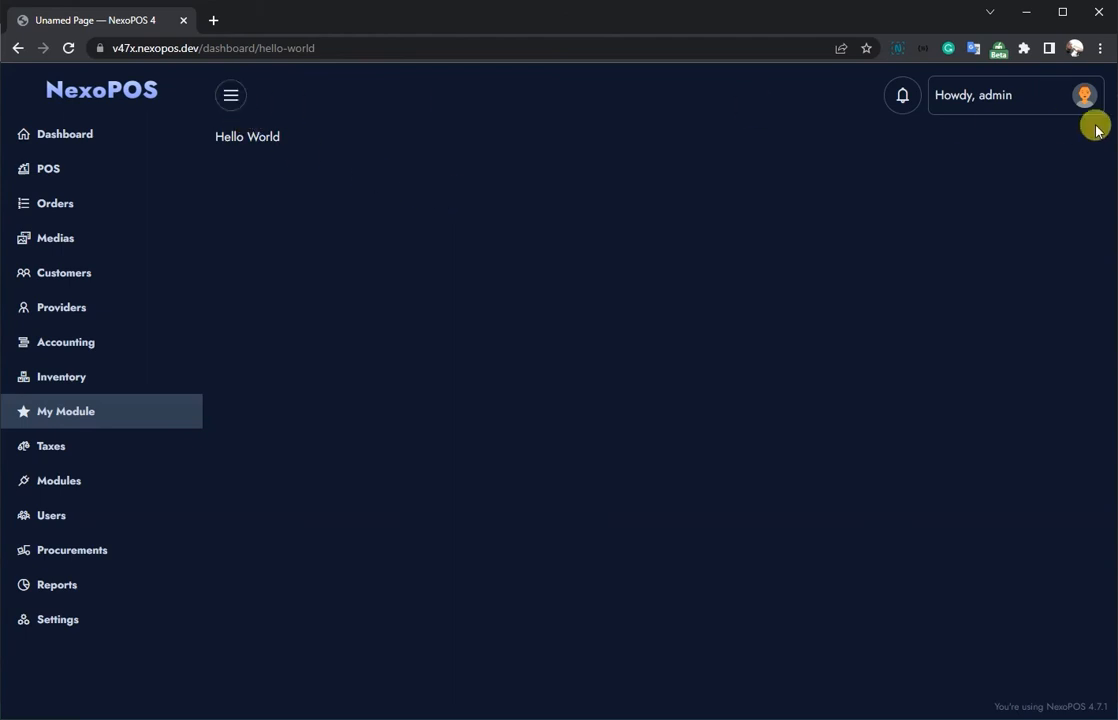
# Step: Reload the hello-world page to show it with the dashboard header bar
pyautogui.click(229, 95)
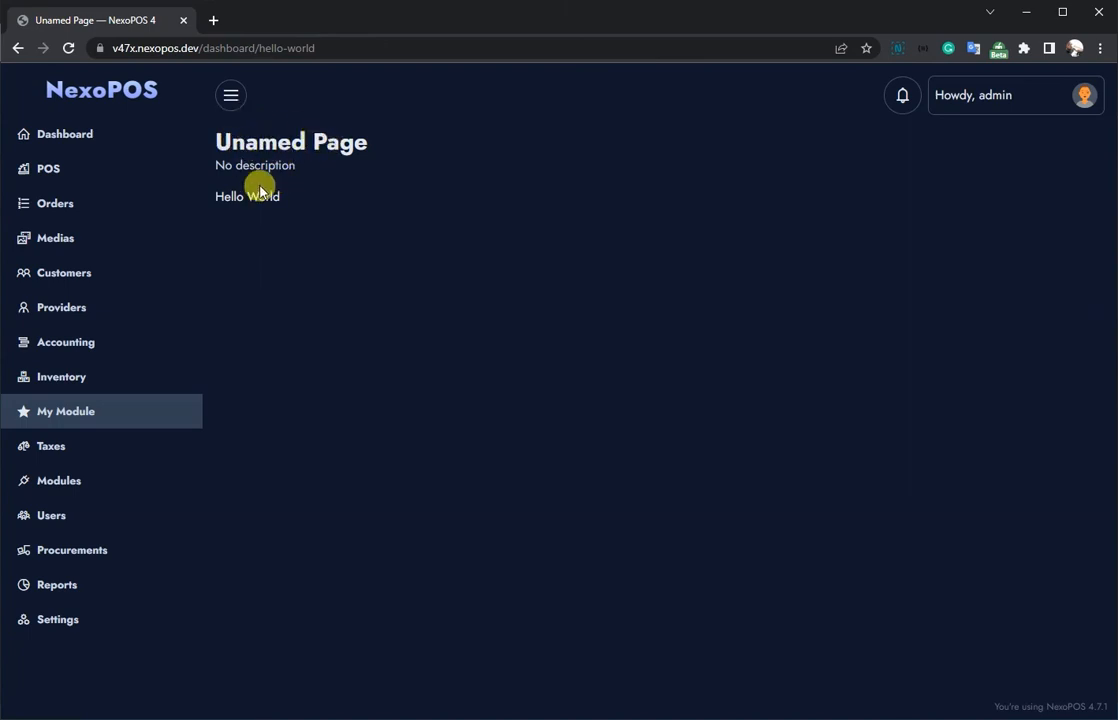
pyautogui.moveTo(298, 172)
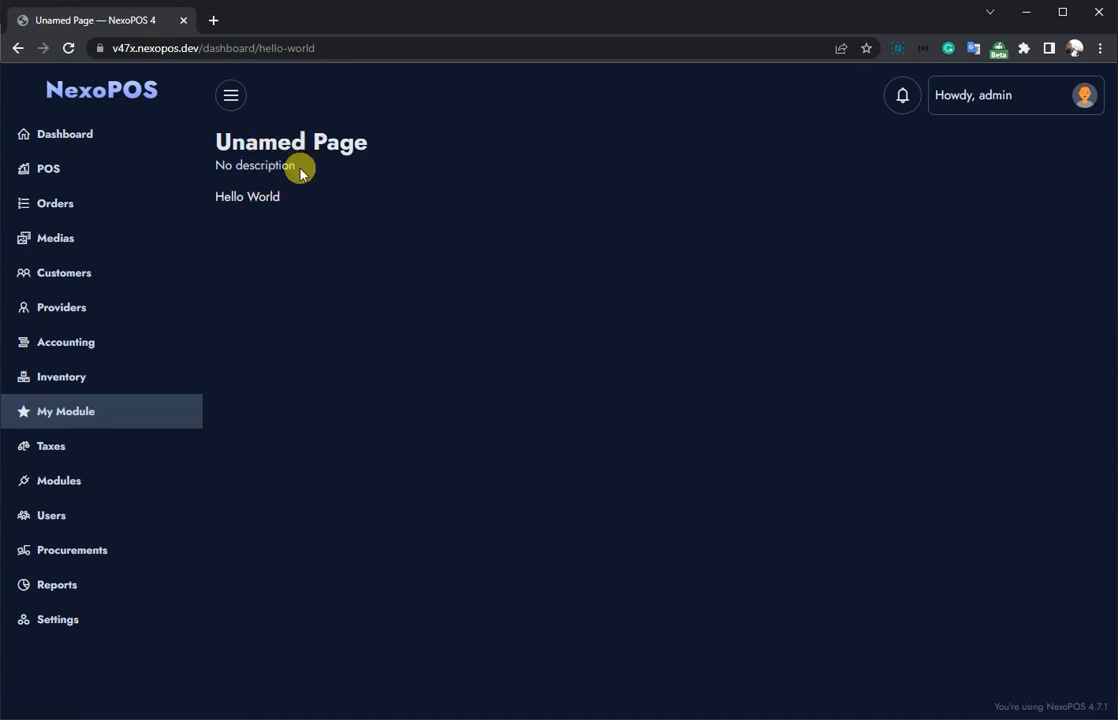
pyautogui.moveTo(294, 179)
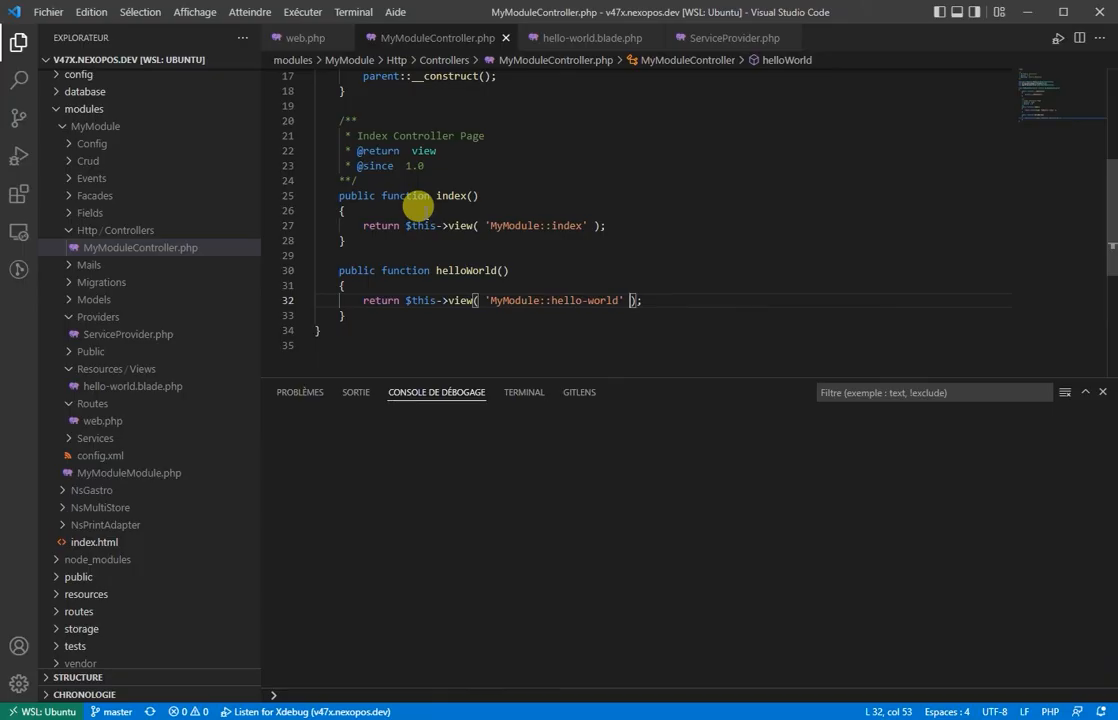
# Step: Pass title 'My Page Title' and description 'My description' to the hello-world view
pyautogui.write(', [')
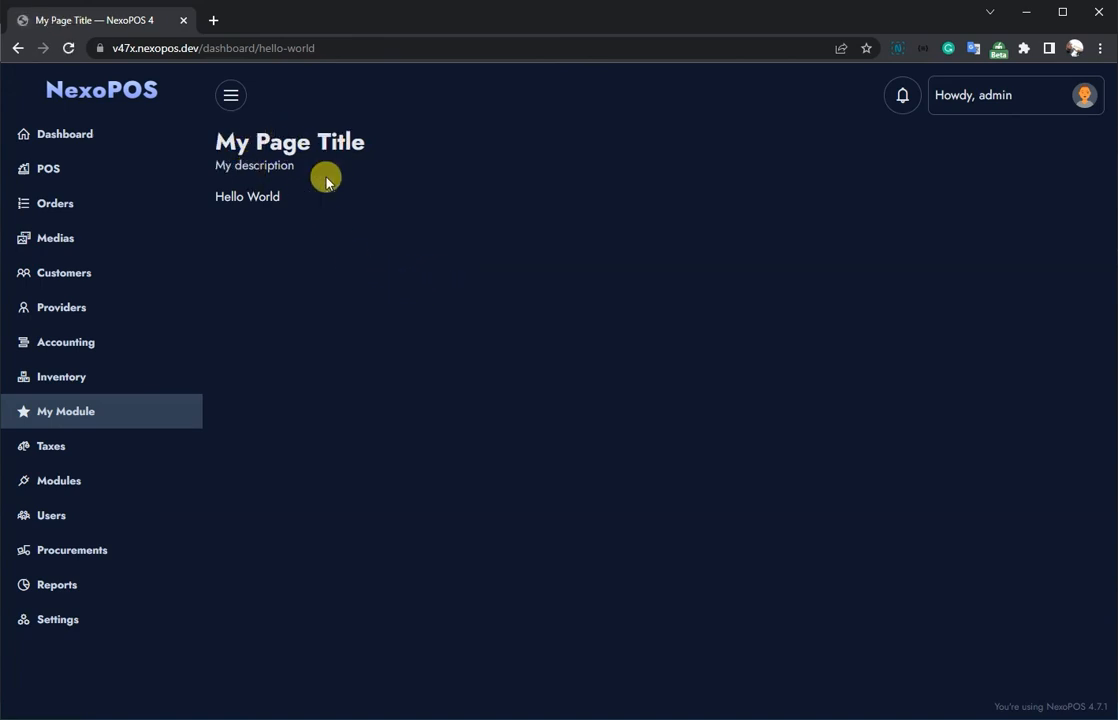
pyautogui.moveTo(422, 361)
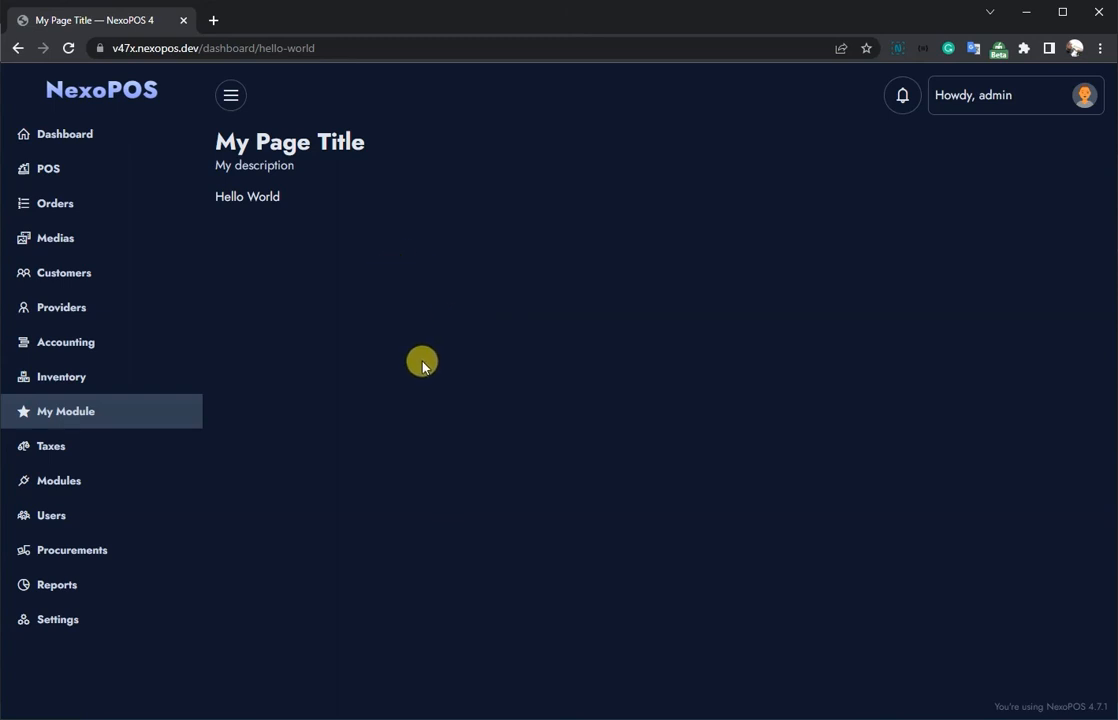
pyautogui.moveTo(416, 384)
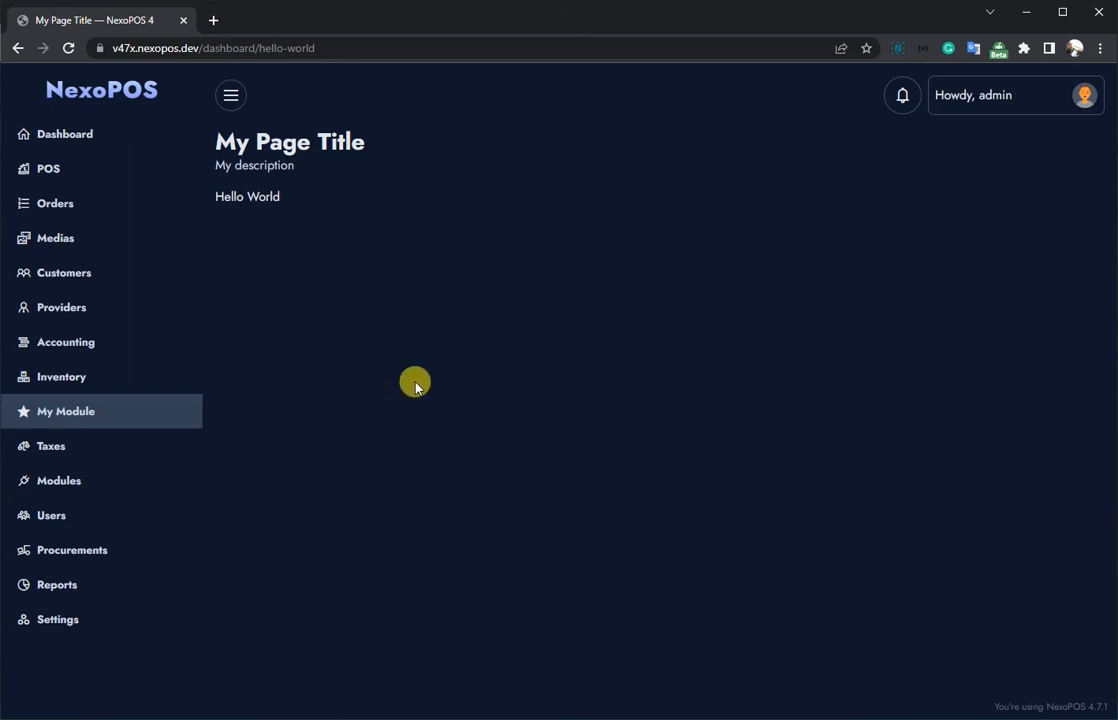